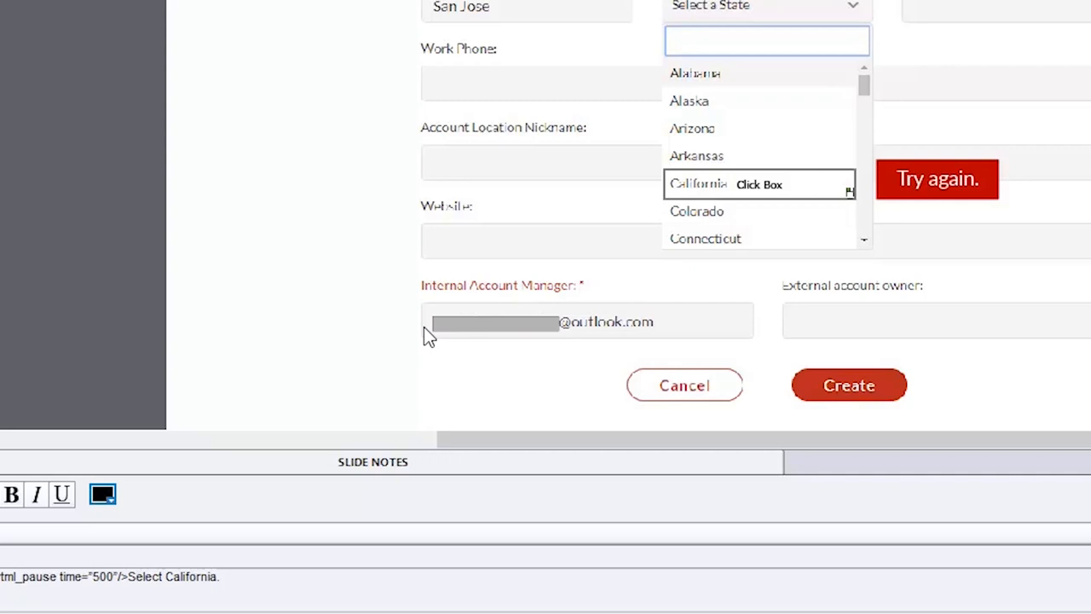
mouse_move(418, 333)
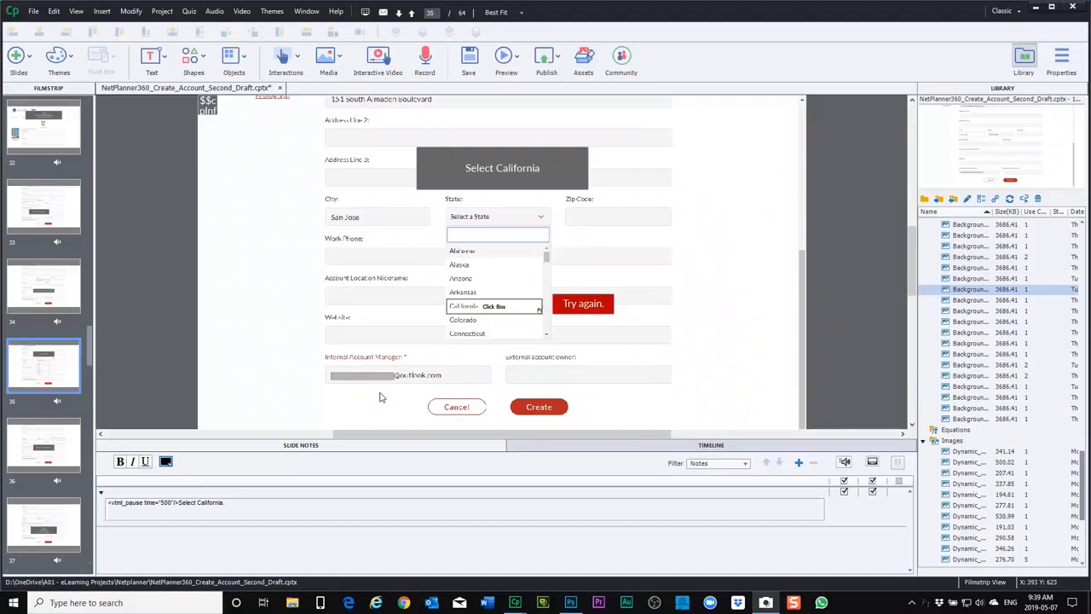
mouse_move(281, 273)
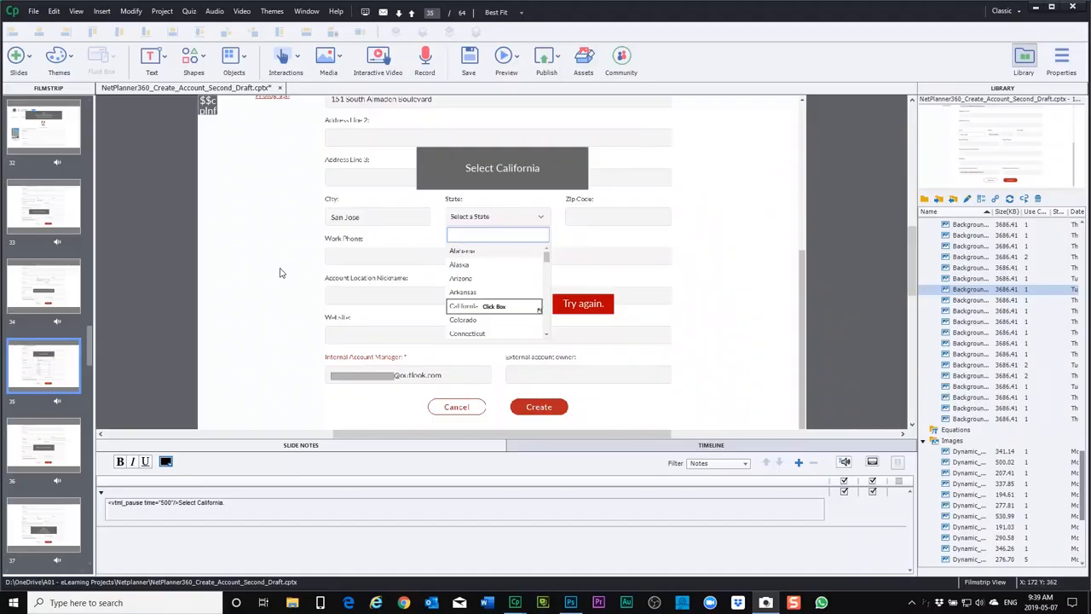
Send the slide background image from its Image Properties to Photoshop for editing.
right_click(282, 273)
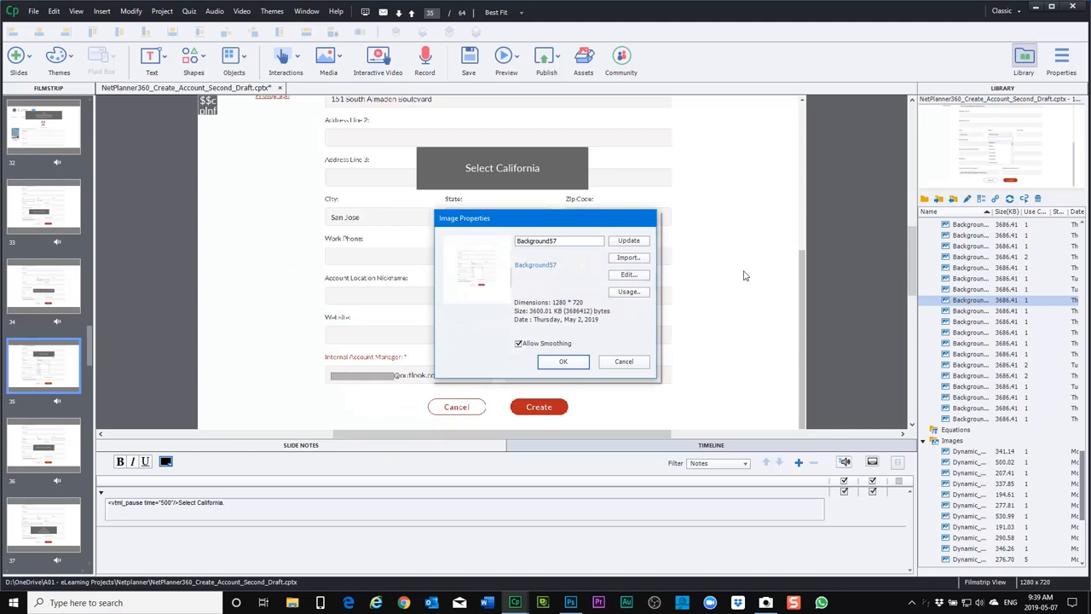
mouse_move(661, 247)
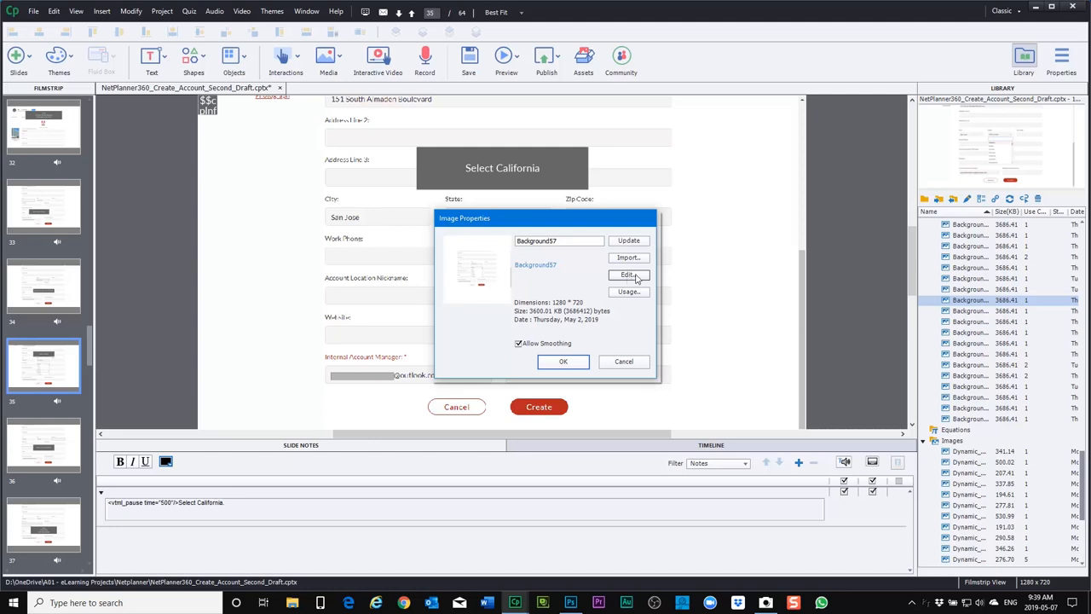
left_click(627, 274)
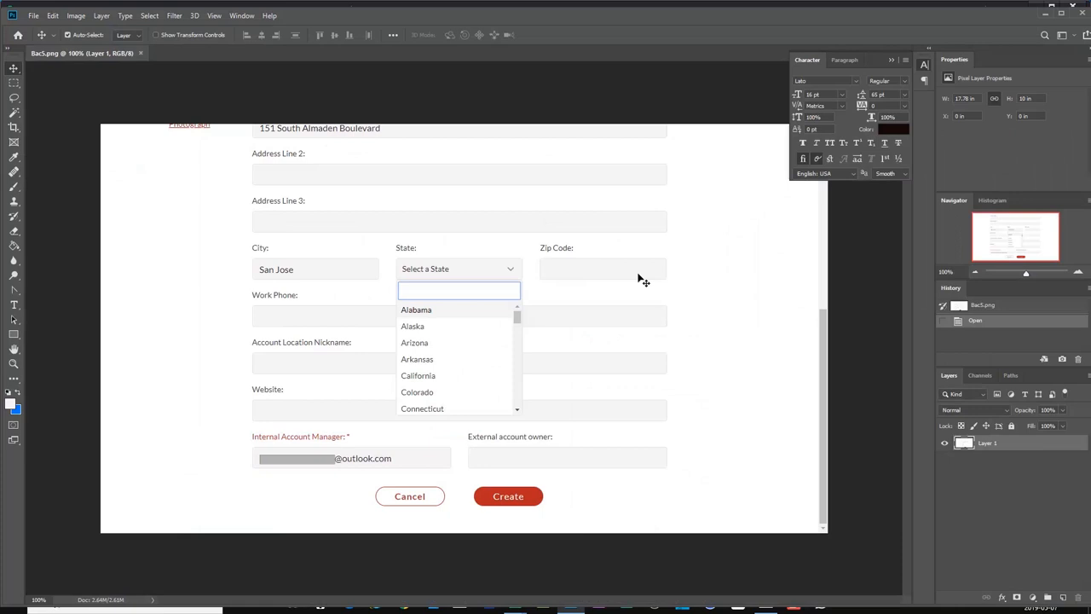
mouse_move(377, 337)
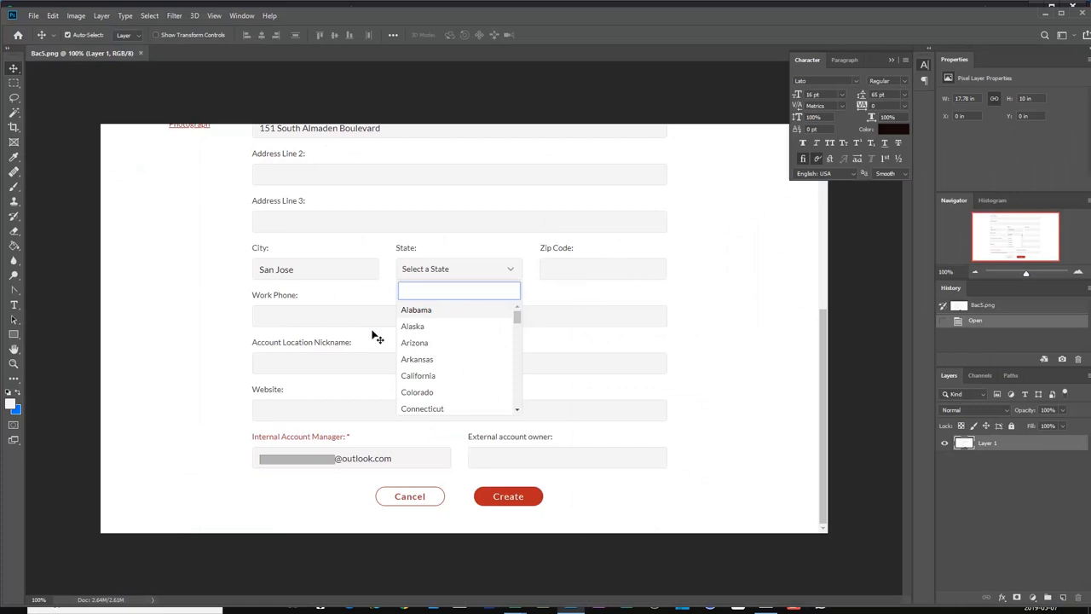
mouse_move(620, 391)
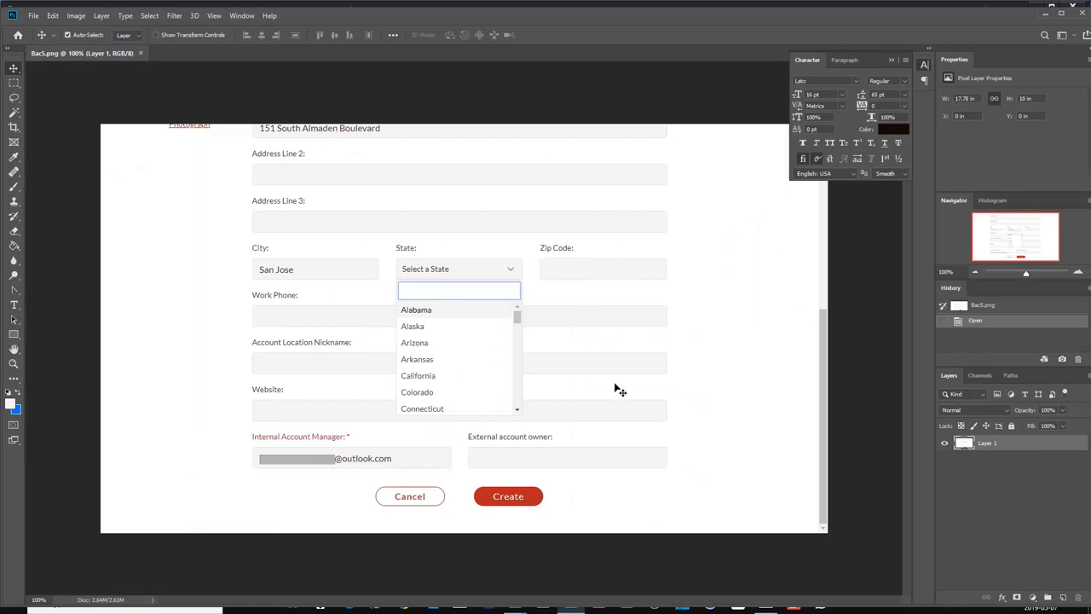
mouse_move(299, 236)
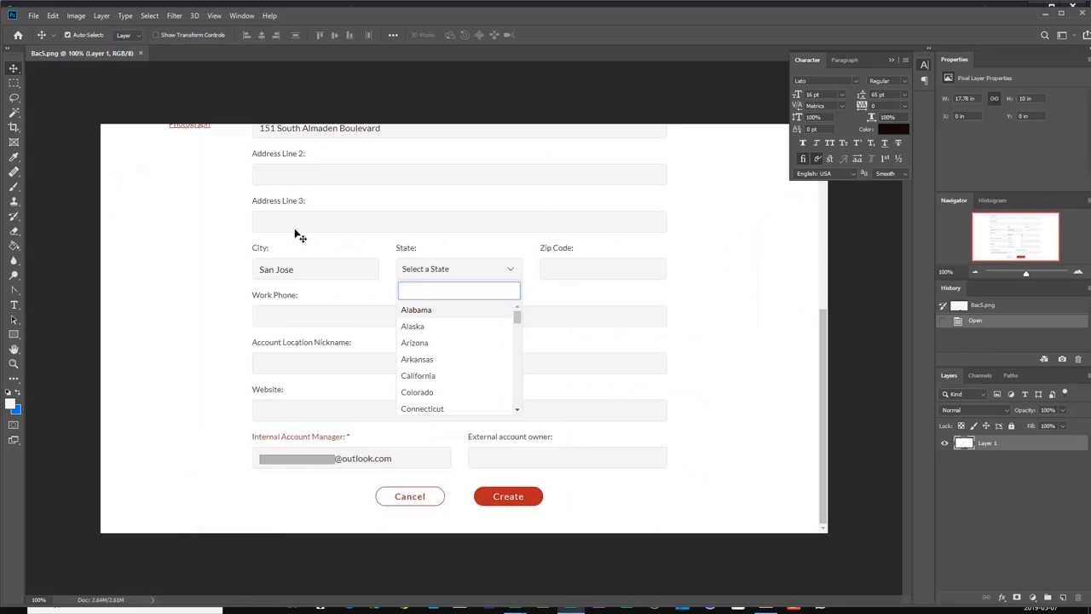
mouse_move(14, 191)
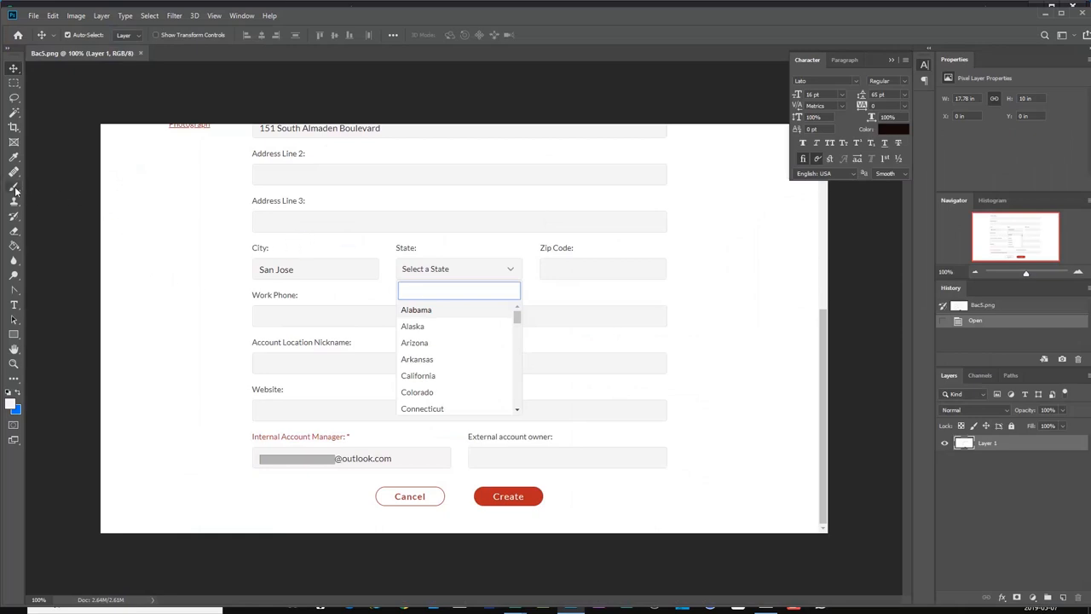
mouse_move(269, 467)
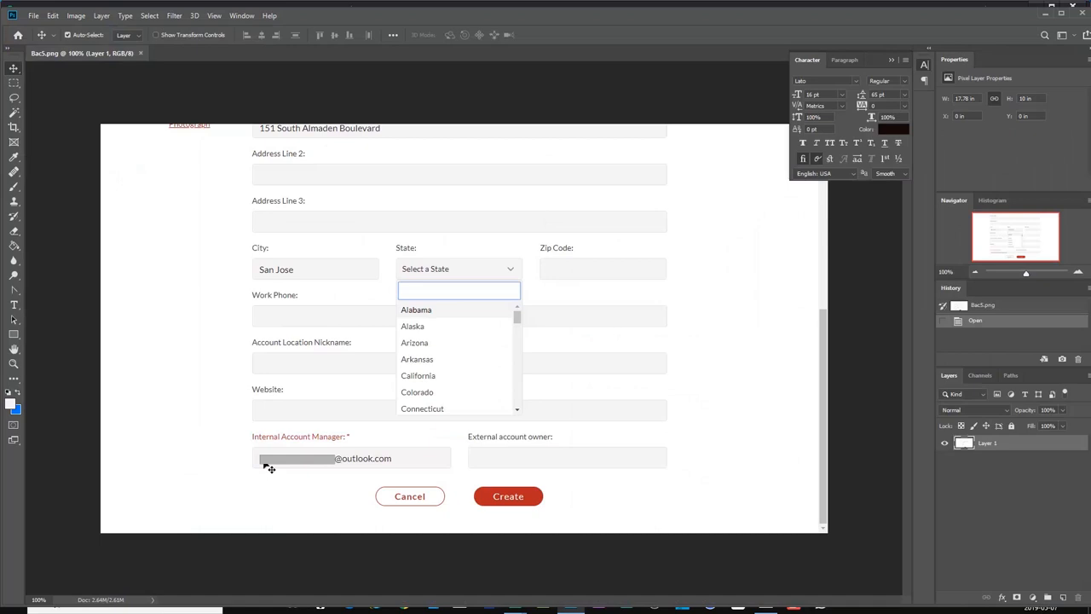
mouse_move(344, 467)
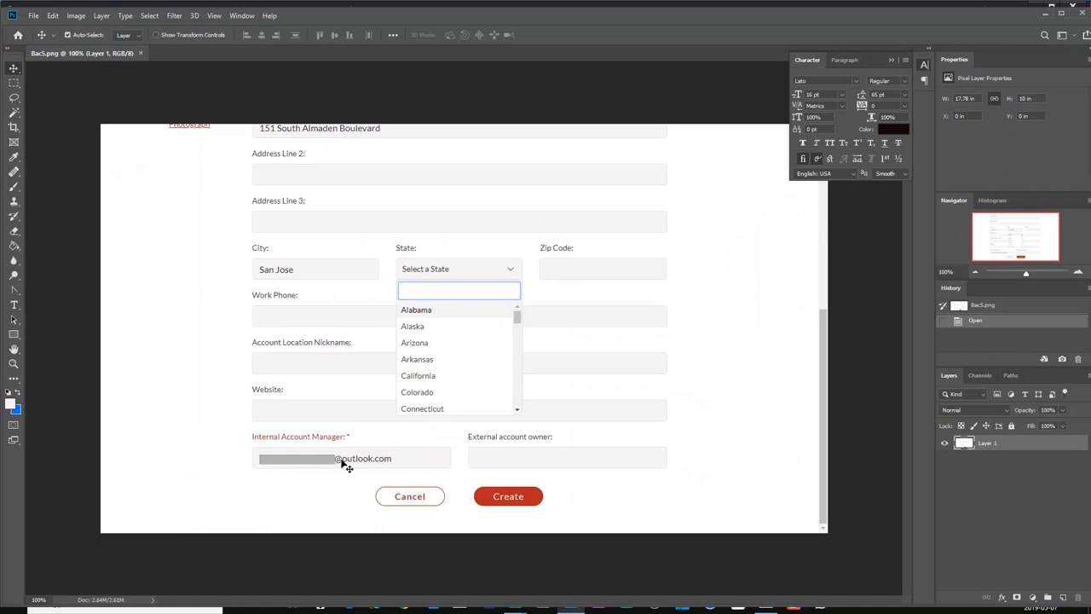
mouse_move(401, 463)
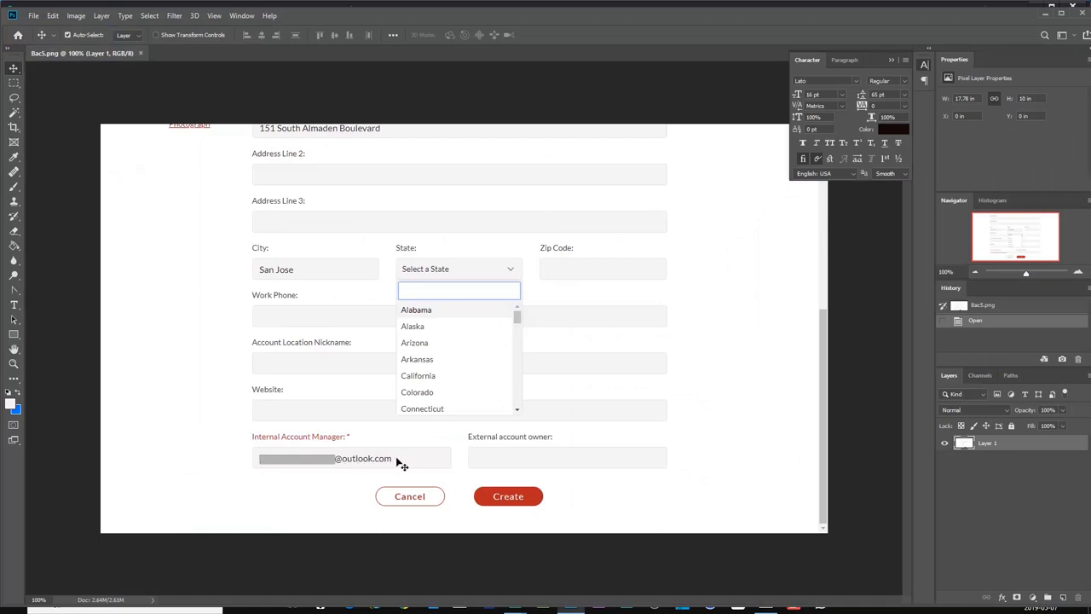
mouse_move(404, 462)
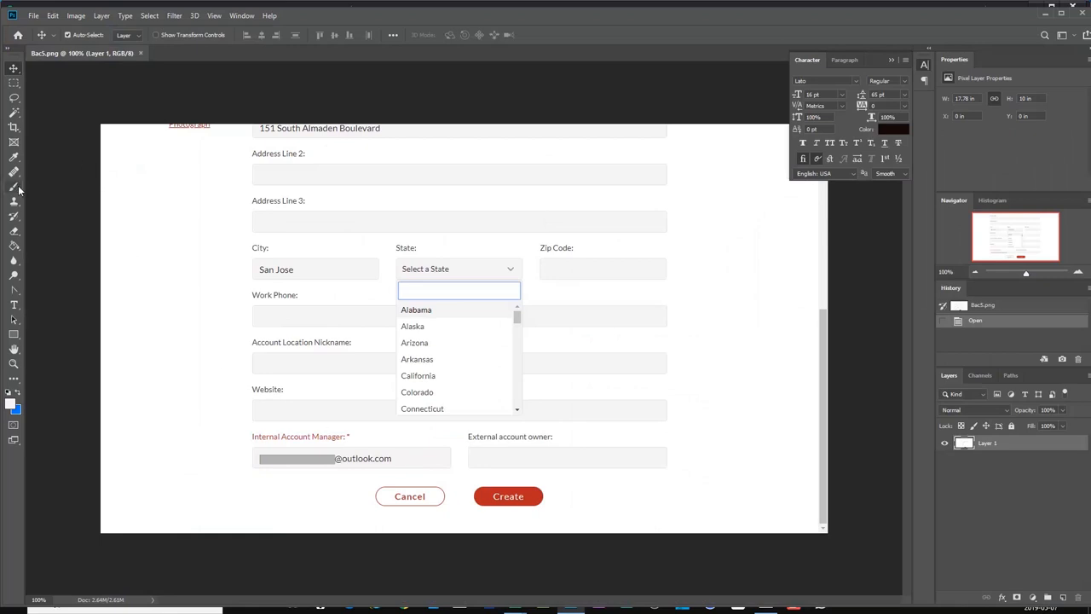
mouse_move(13, 188)
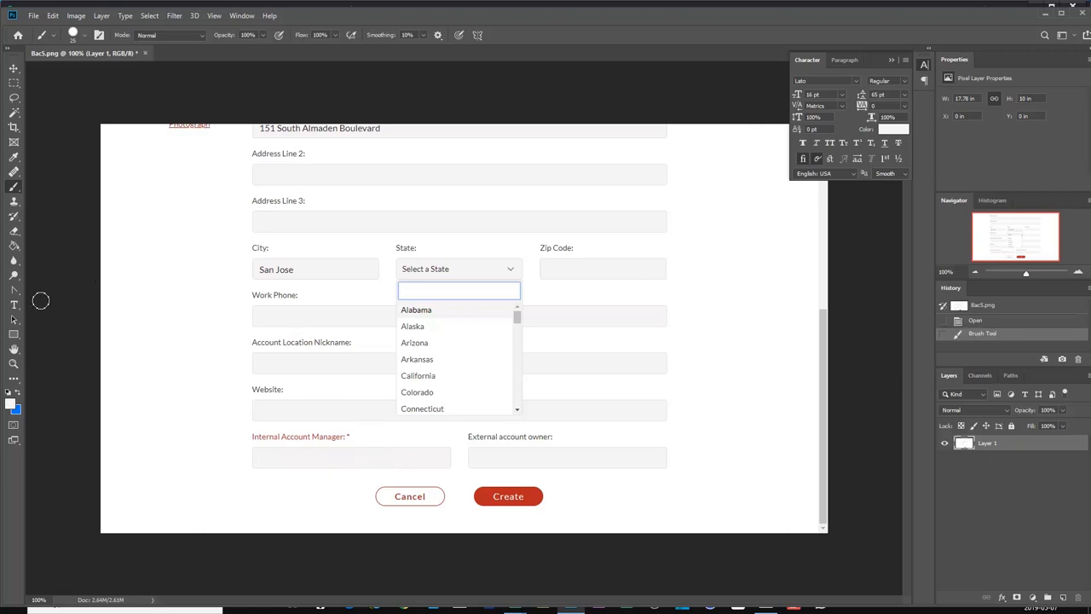
mouse_move(289, 188)
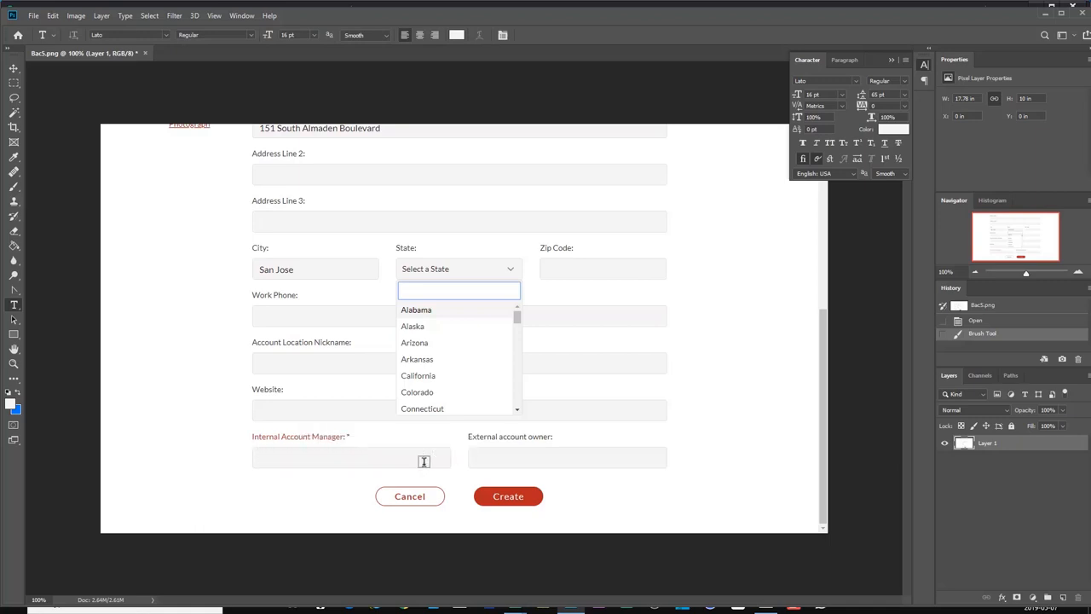
Start a text entry in the Internal Account Manager field with a dark text colour.
left_click(352, 457)
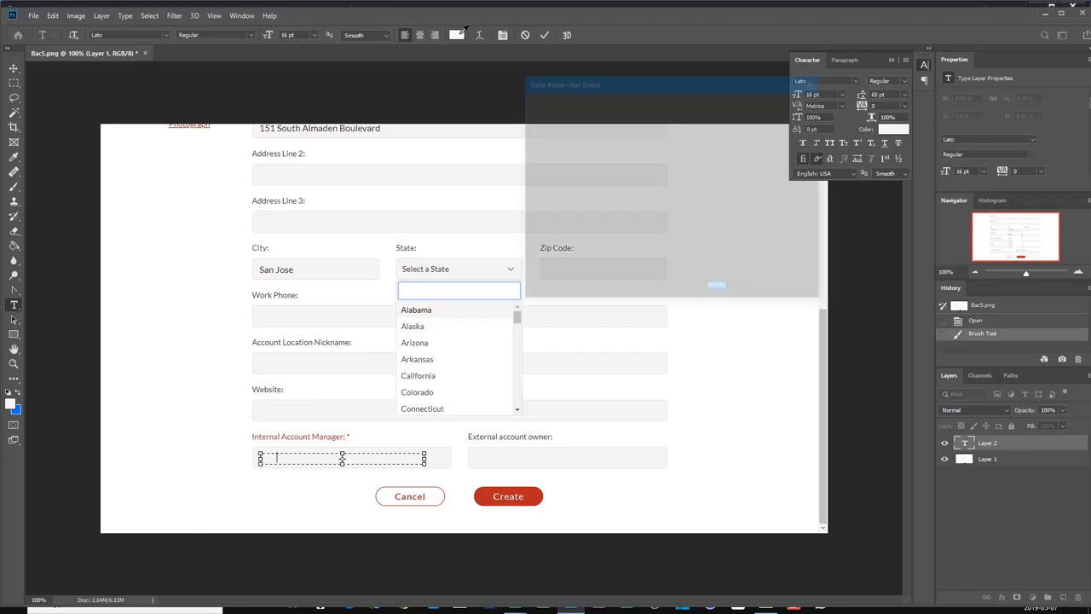
left_click(893, 130)
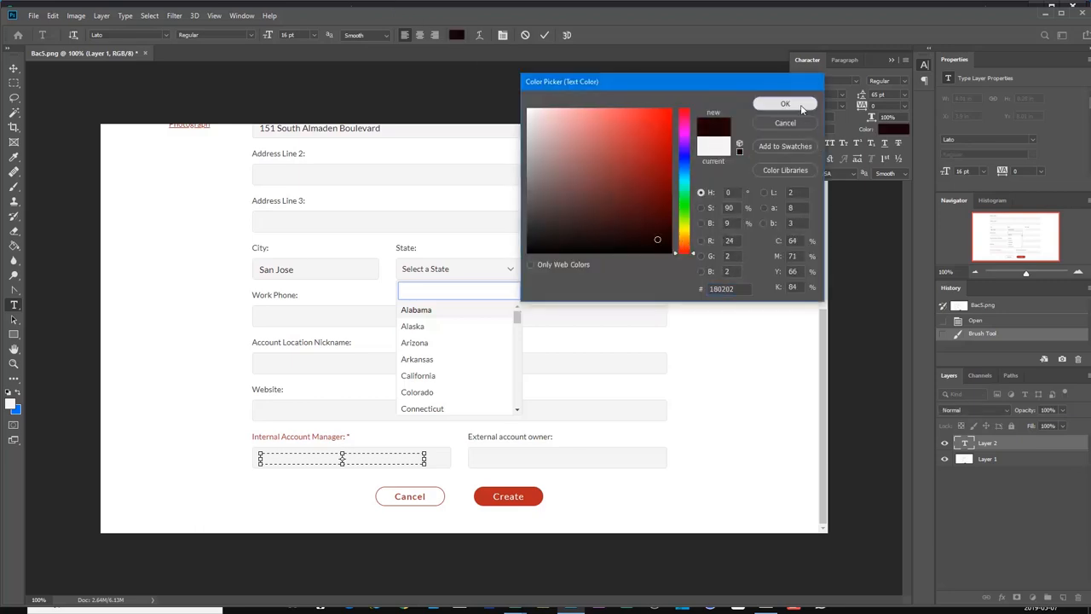
left_click(784, 104)
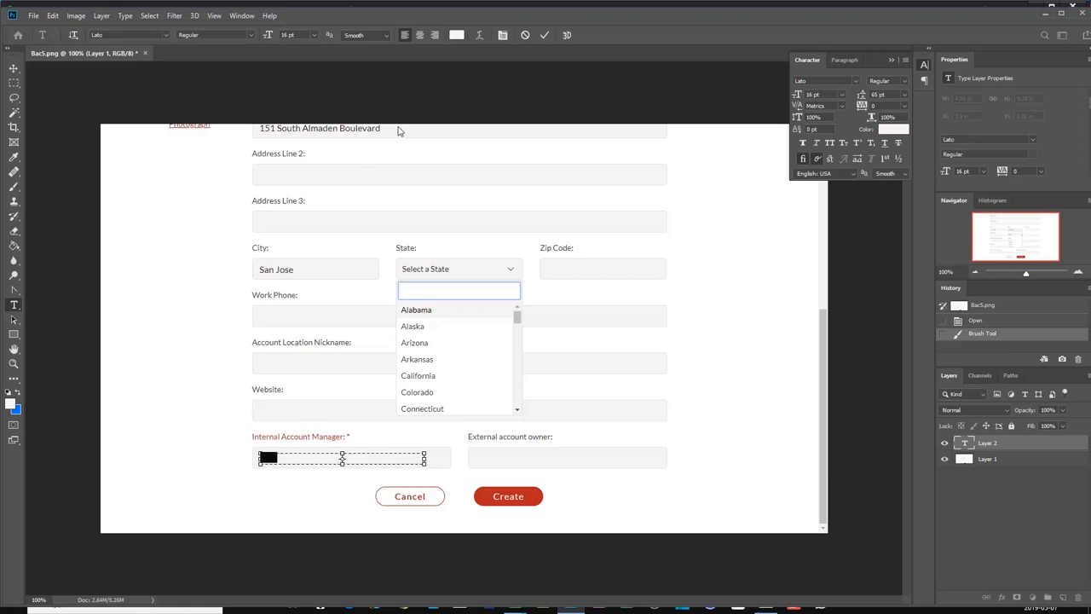
left_click(893, 129)
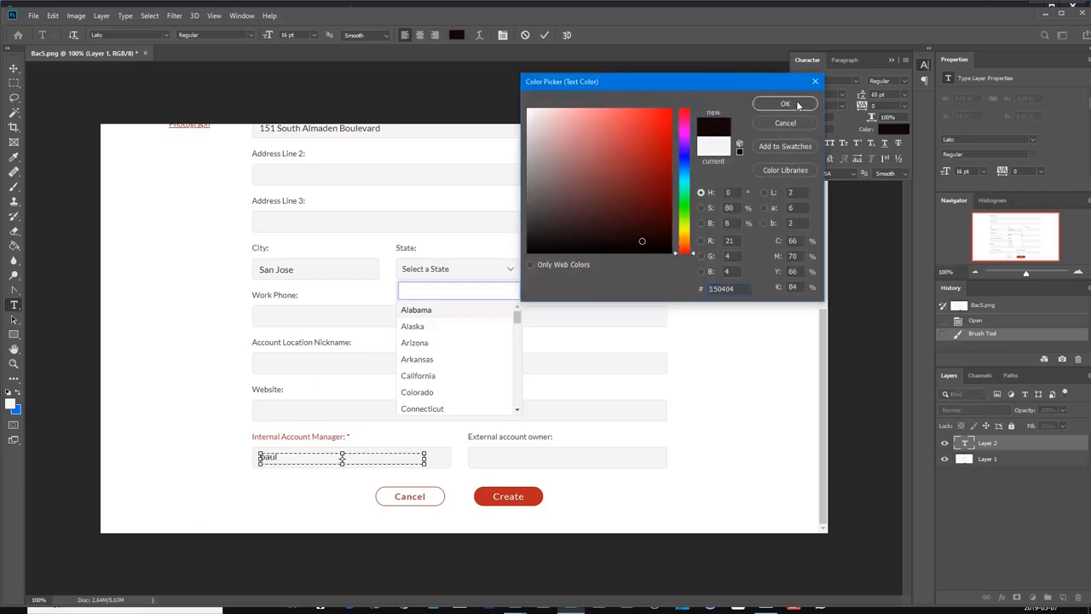
left_click(785, 104)
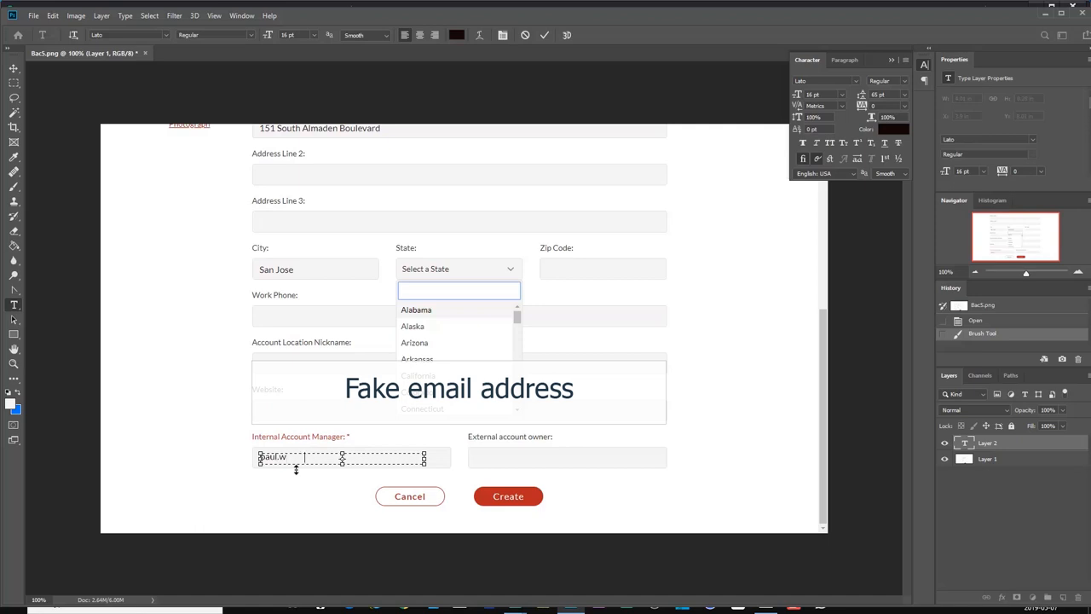
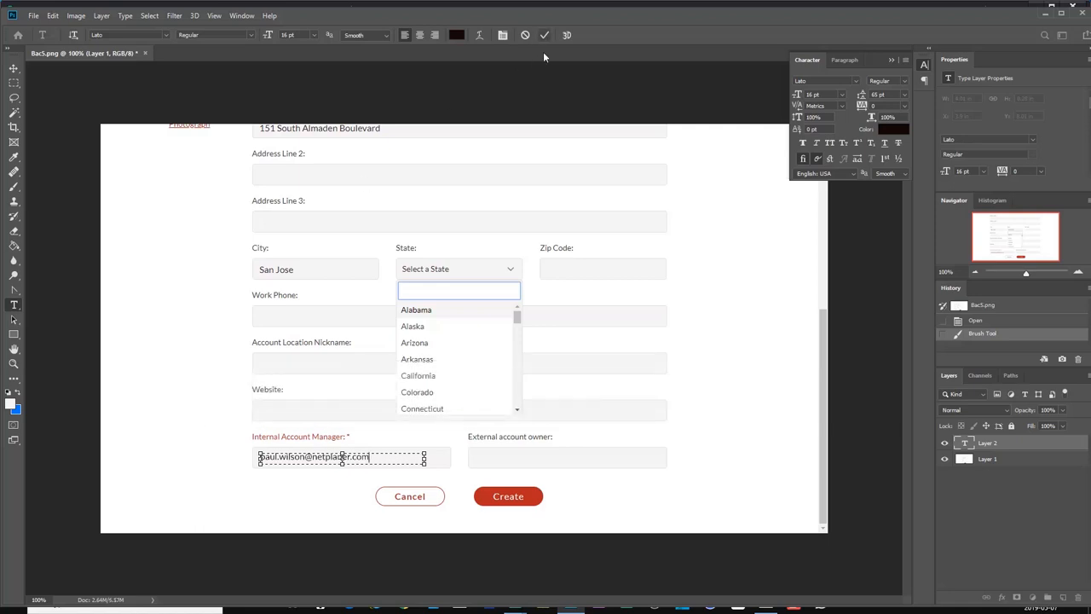
left_click(544, 34)
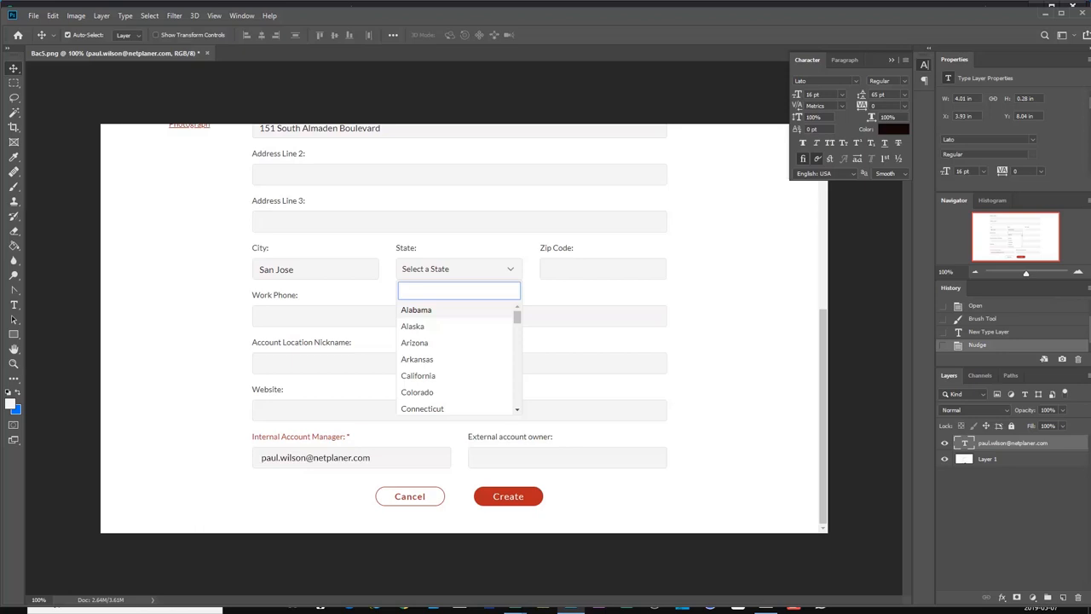
mouse_move(310, 300)
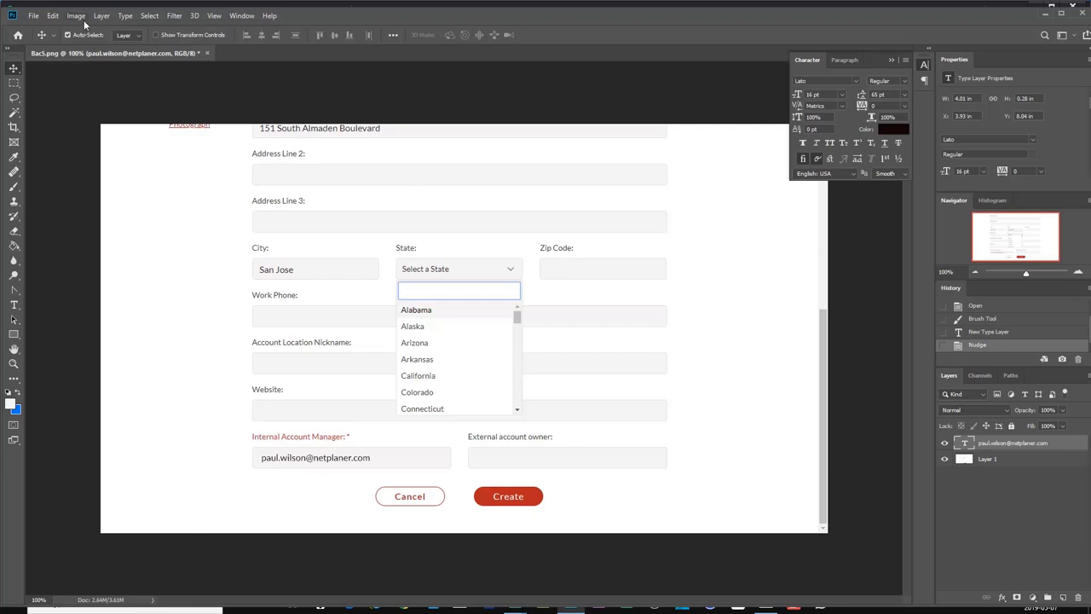
Flatten all layers so the new email text merges into the background image.
left_click(75, 16)
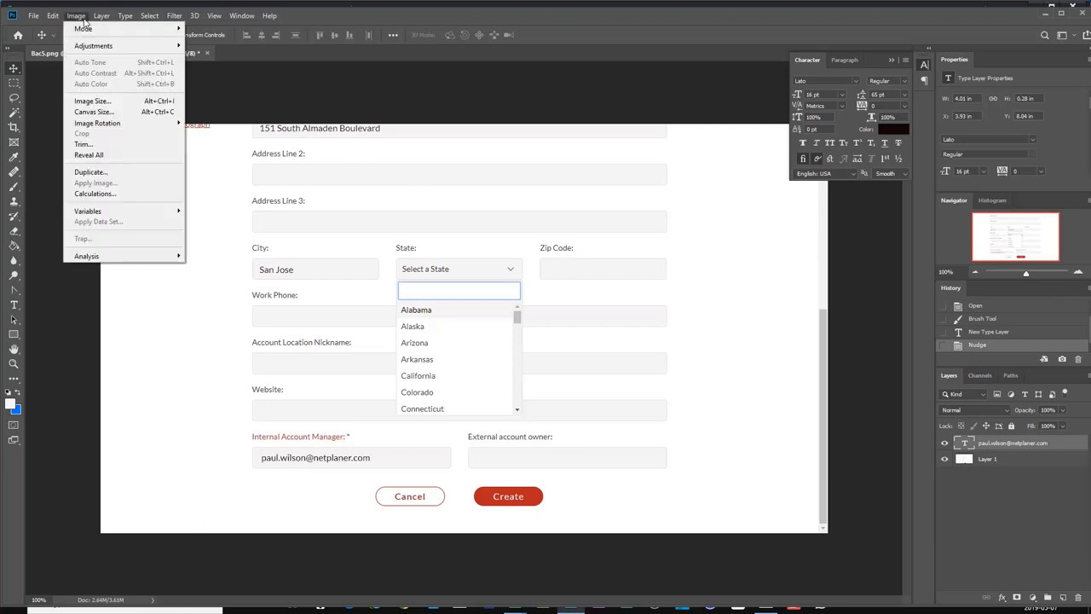
left_click(101, 15)
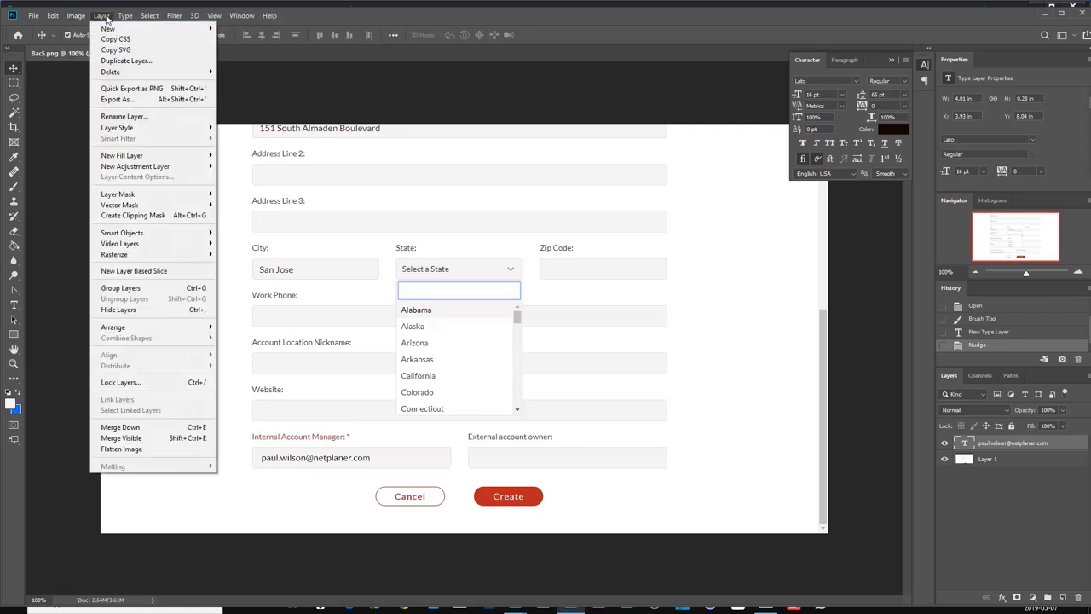
mouse_move(121, 449)
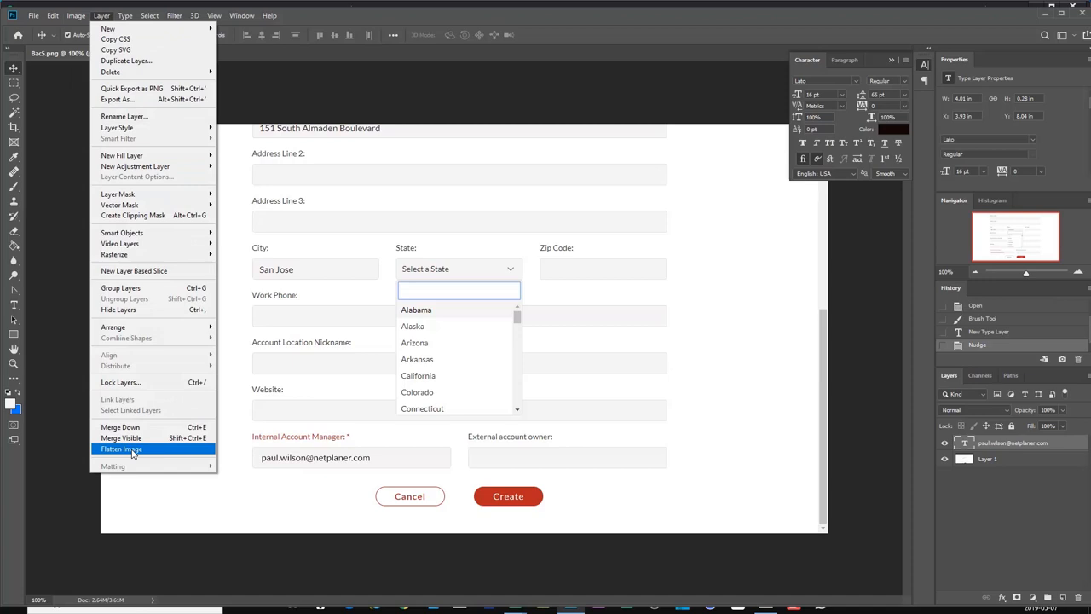
left_click(121, 450)
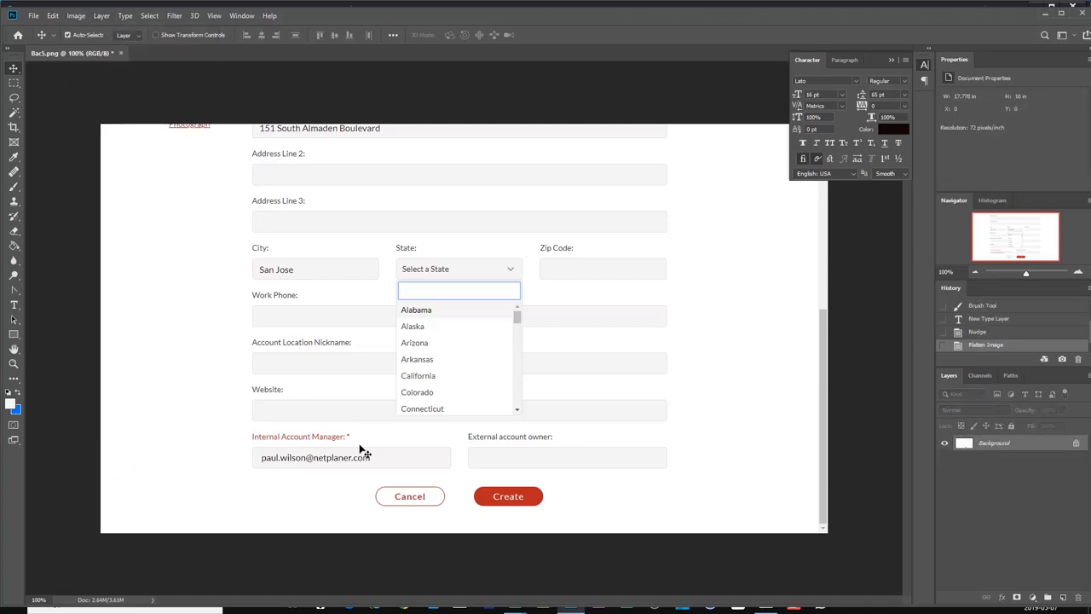
mouse_move(566, 160)
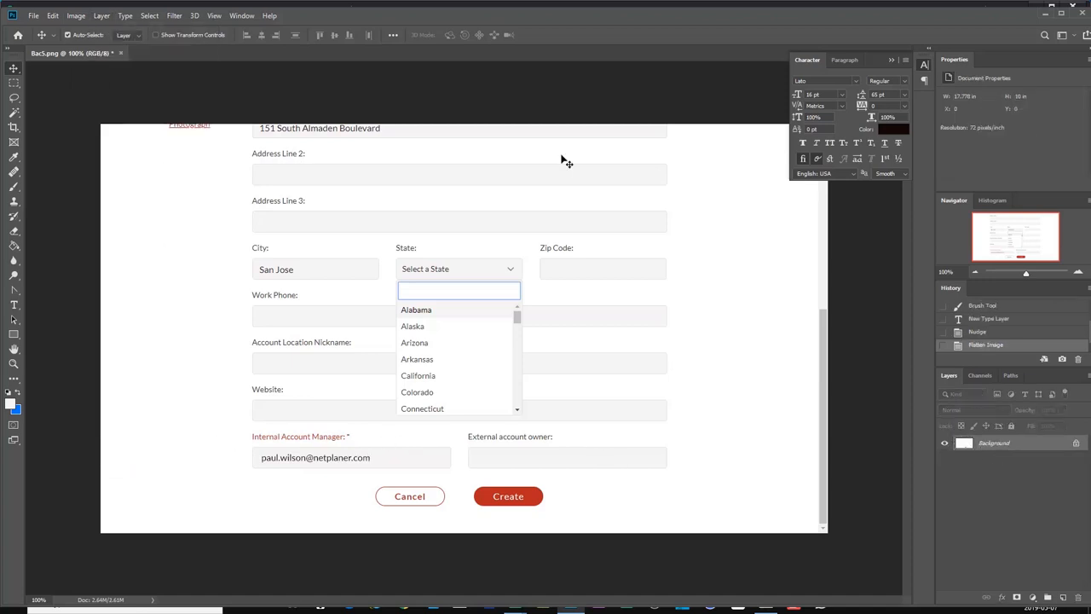
mouse_move(453, 51)
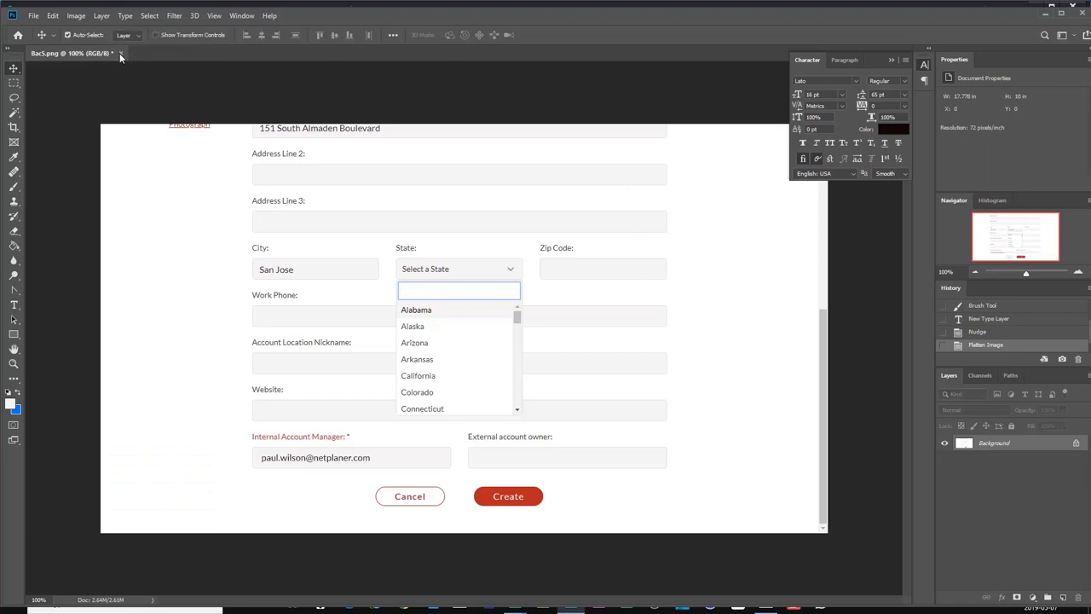
Return to the Captivate project showing the updated background with the company email.
left_click(121, 53)
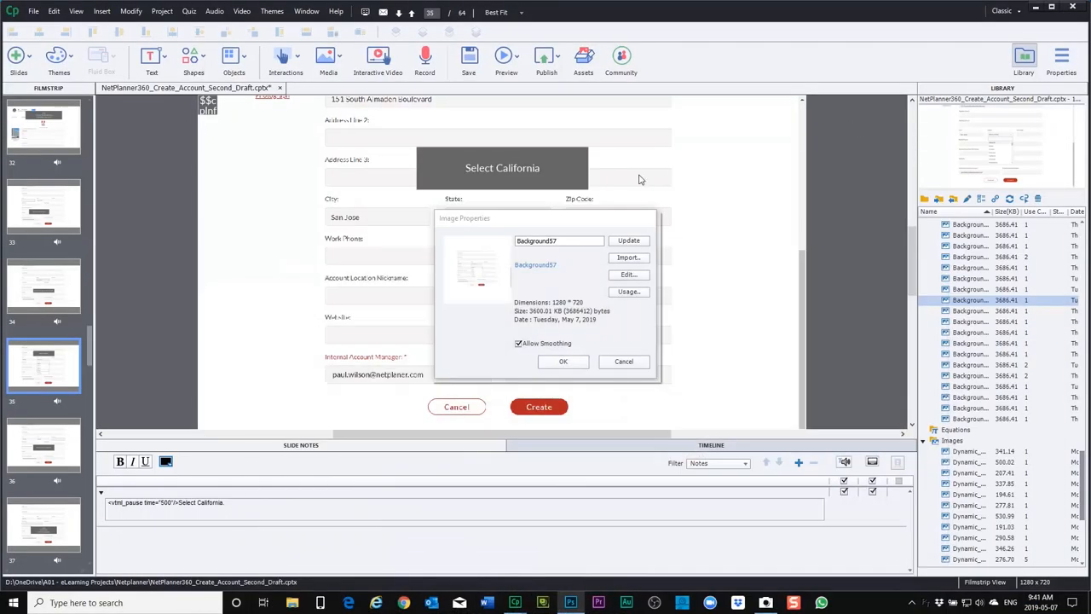
mouse_move(401, 306)
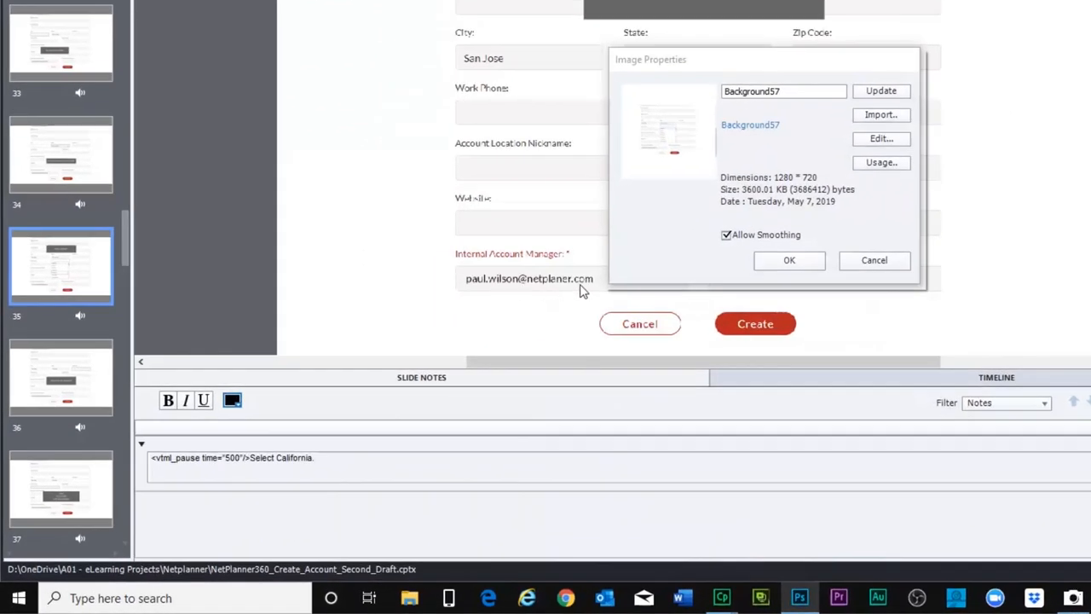
mouse_move(594, 285)
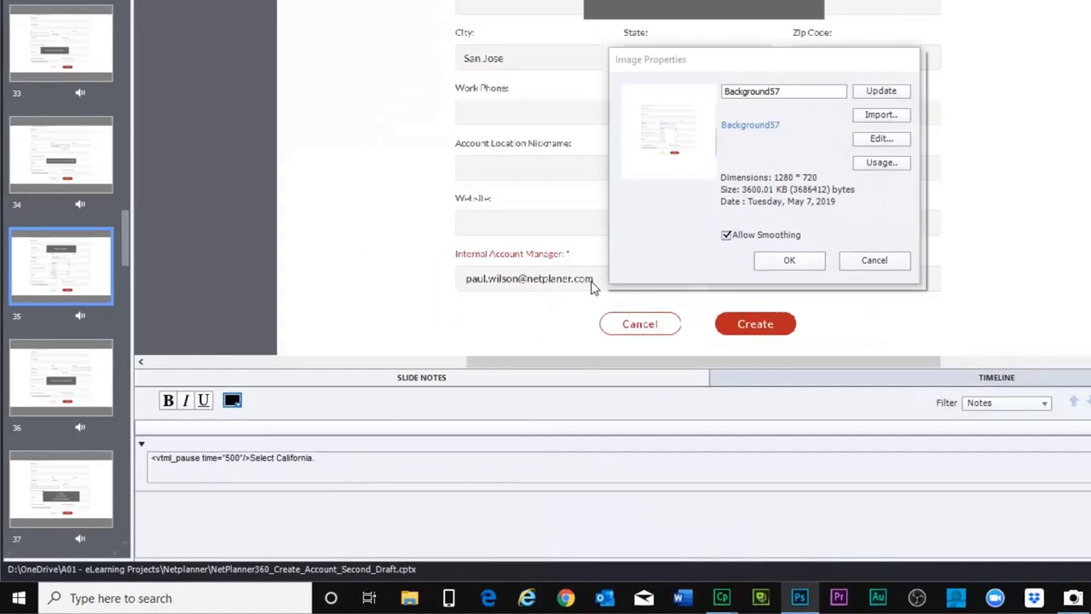
mouse_move(581, 276)
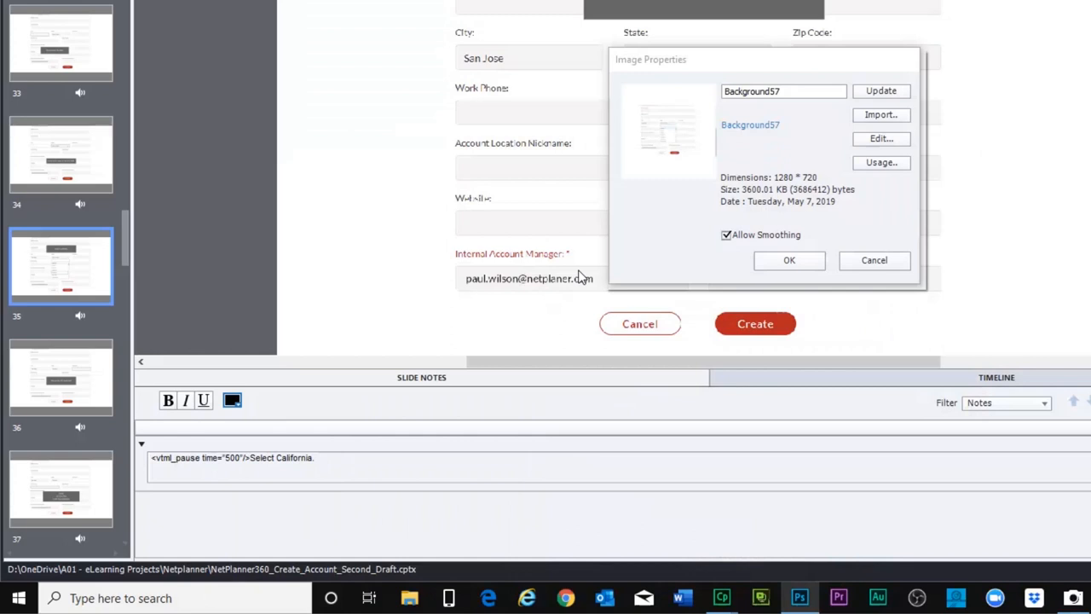